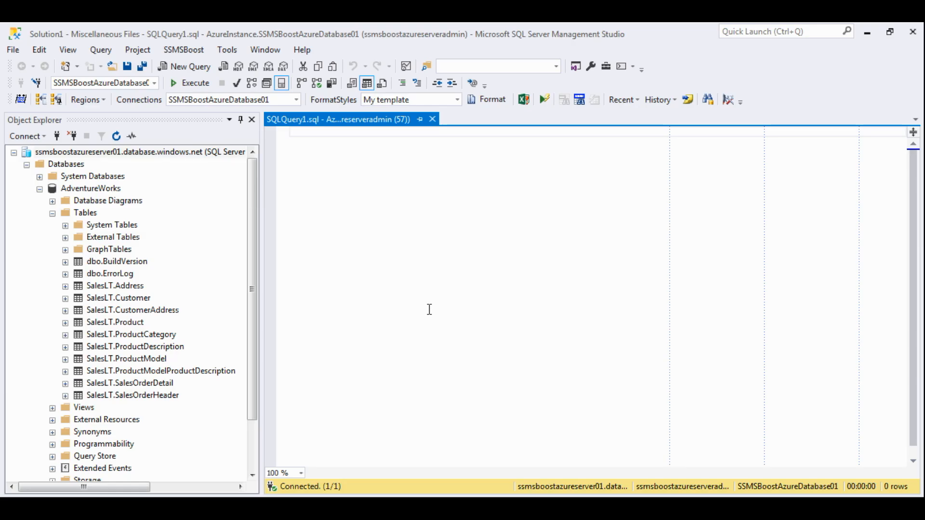
Write and run the query select top 10 * from [SalesLT].[Customer].
{"action": "type", "text": "select * from"}
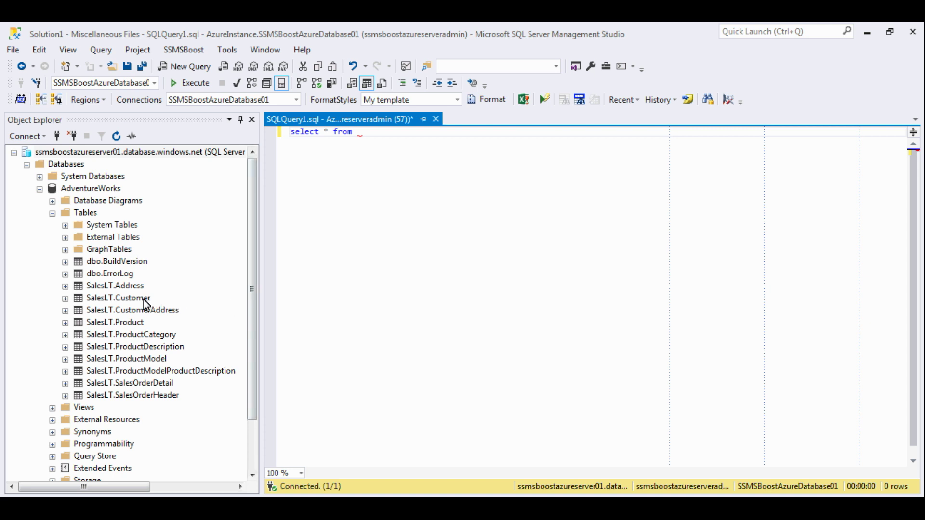
{"action": "type", "text": "[SalesLT].[Customer]"}
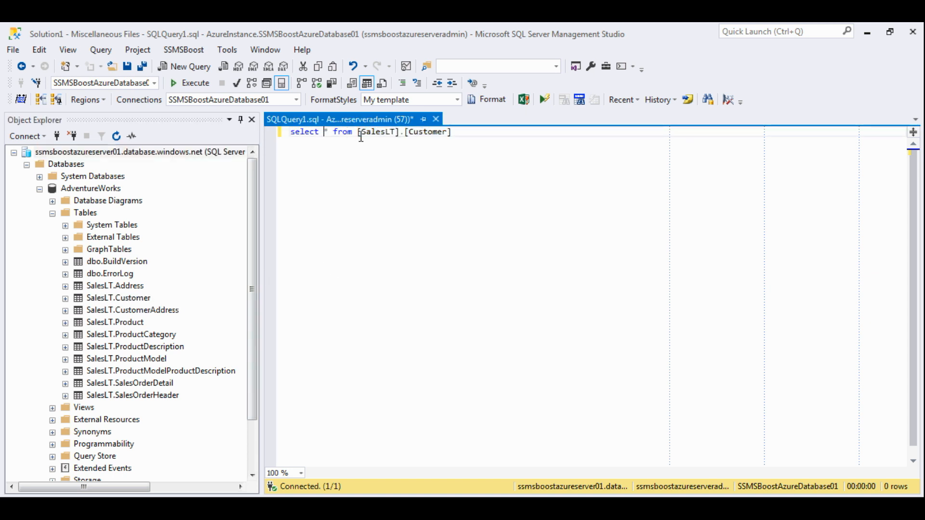
{"action": "type", "text": "top 10"}
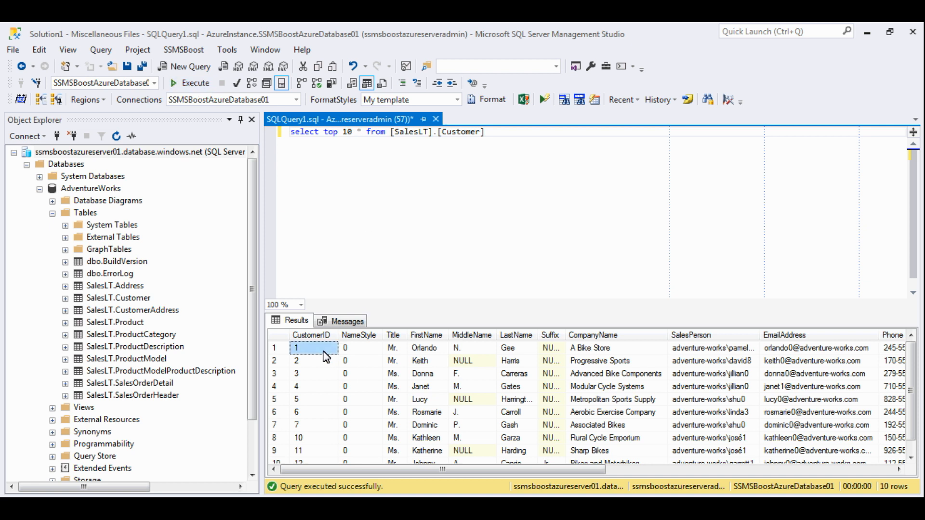
Copy the CustomerID, FirstName, LastName and EmailAddress column headers from the results grid into the query.
{"action": "left_click", "coordinate": [426, 347]}
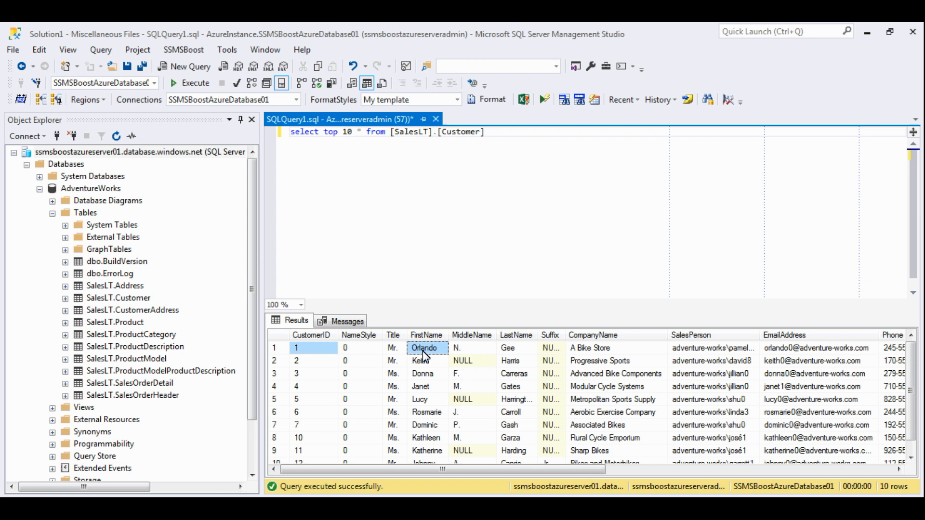
{"action": "left_click", "coordinate": [508, 348]}
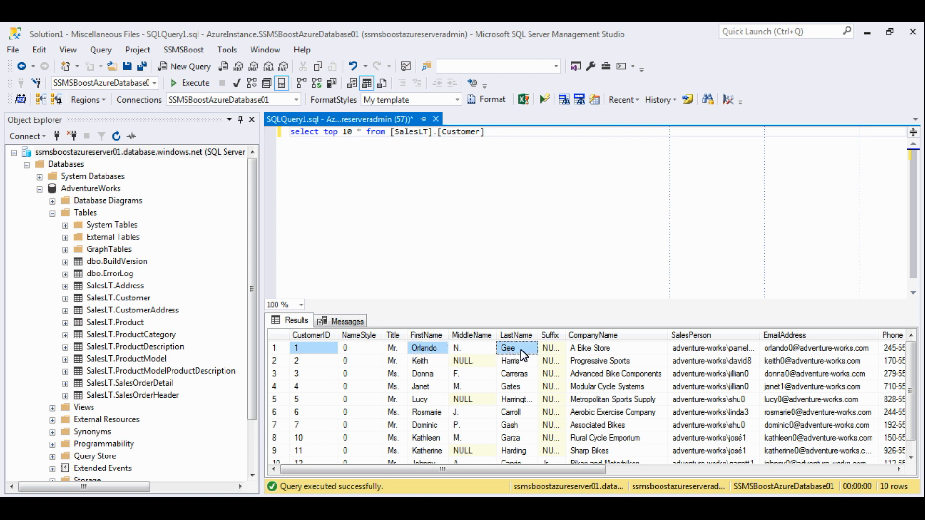
{"action": "left_click", "coordinate": [821, 348]}
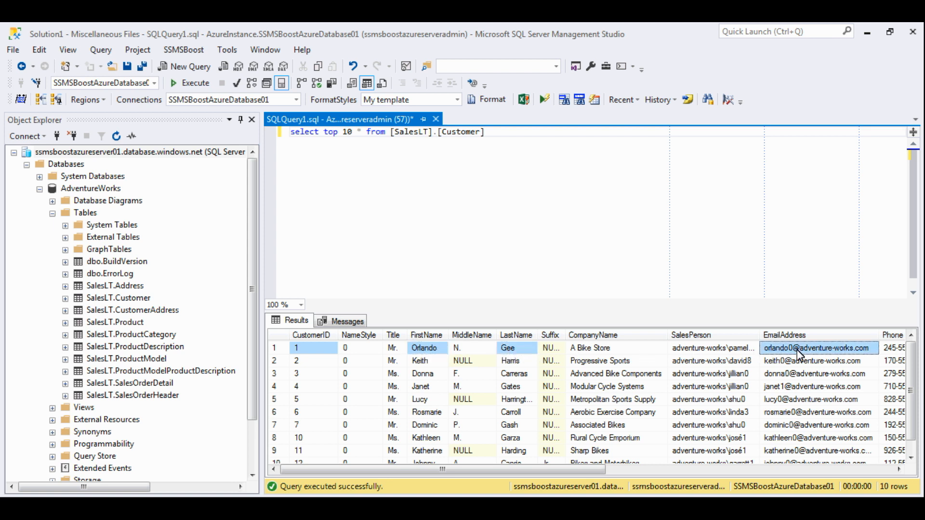
{"action": "right_click", "coordinate": [800, 348]}
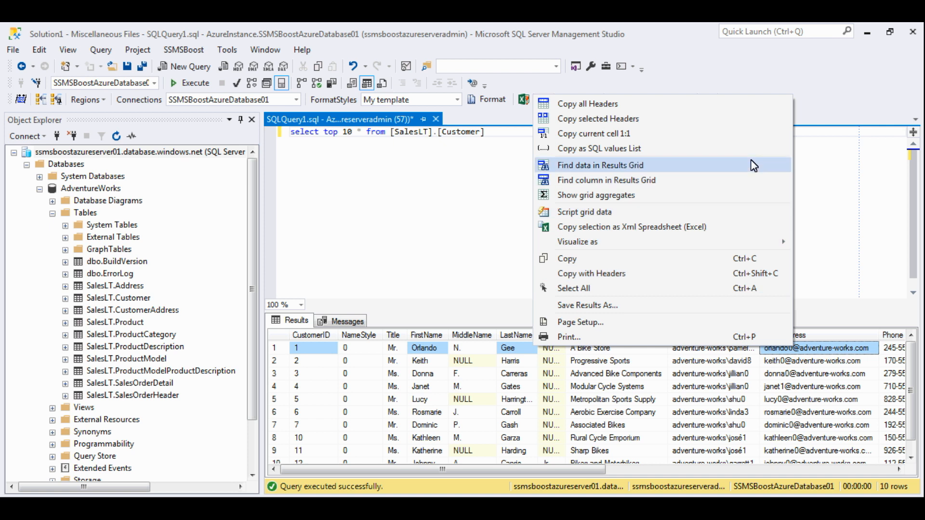
{"action": "mouse_move", "coordinate": [753, 128]}
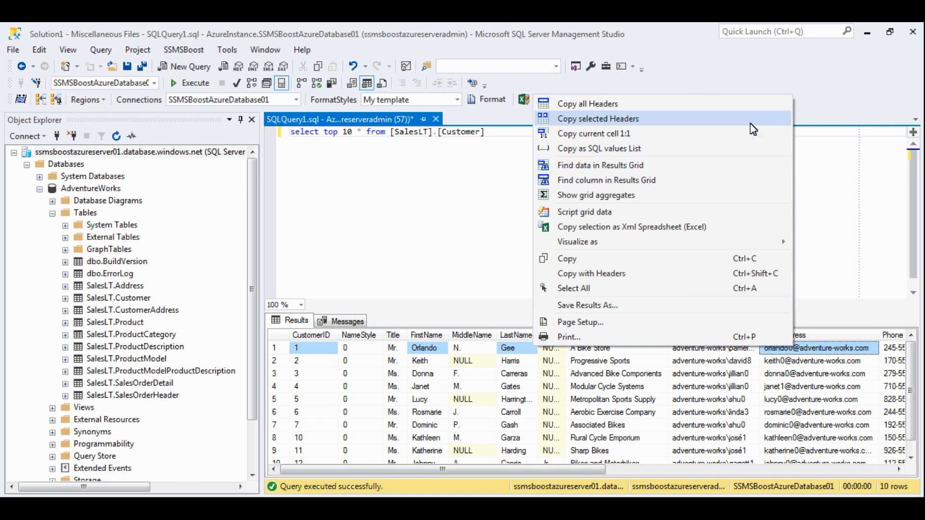
{"action": "left_click", "coordinate": [598, 119]}
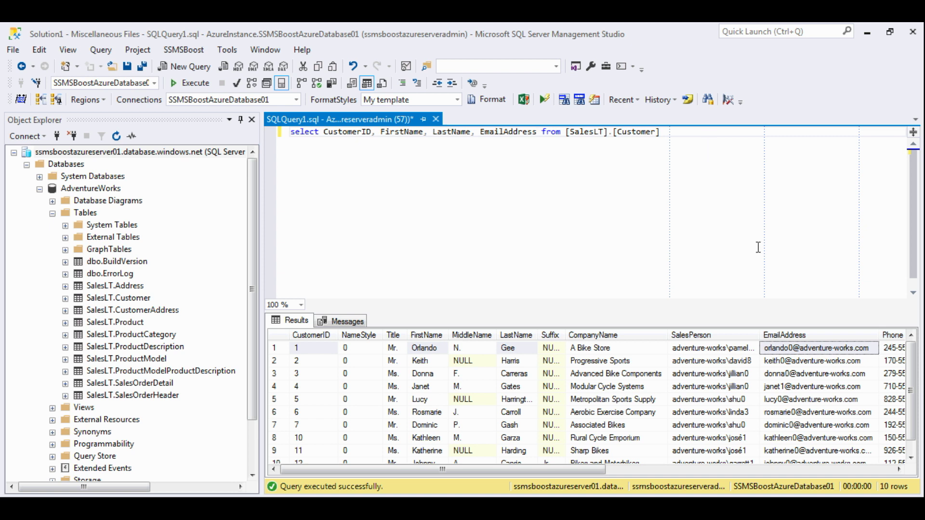
{"action": "mouse_move", "coordinate": [806, 353]}
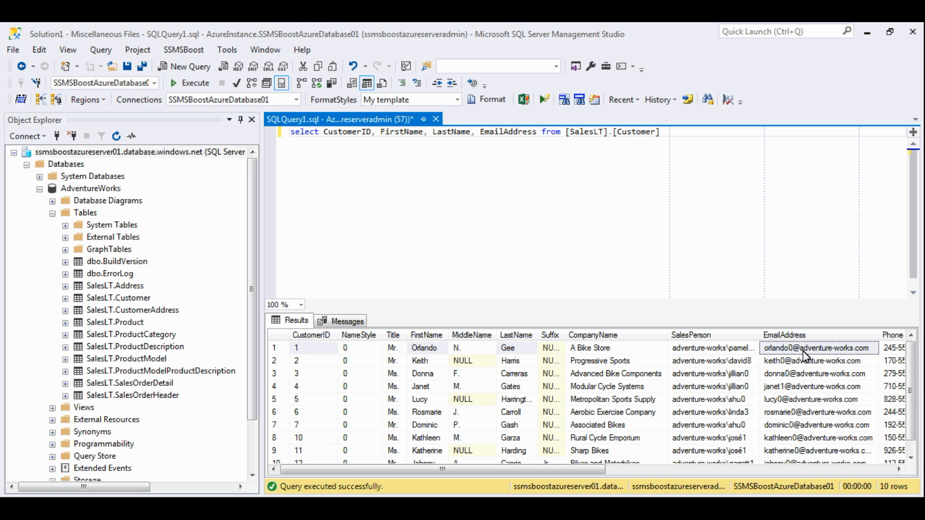
Copy the four selected column headers twice, once comma-separated per line and once without commas.
{"action": "right_click", "coordinate": [806, 349]}
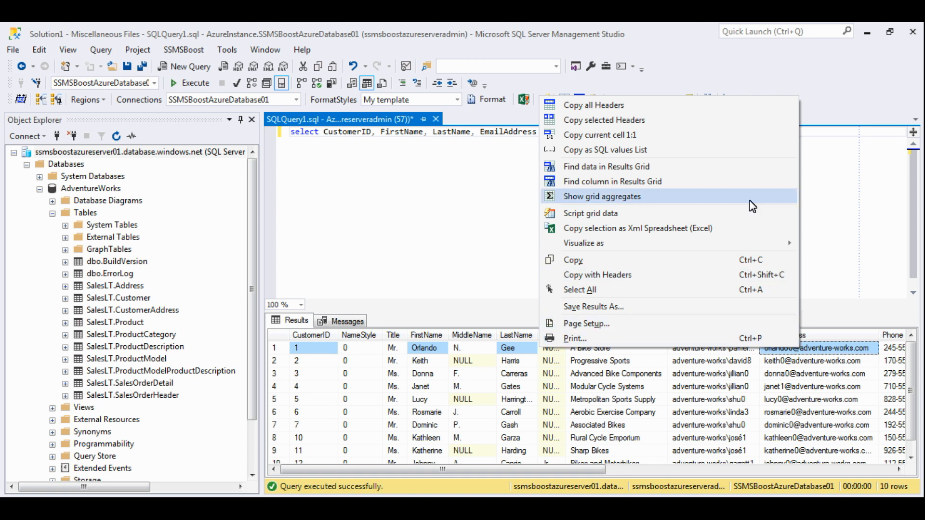
{"action": "mouse_move", "coordinate": [748, 125]}
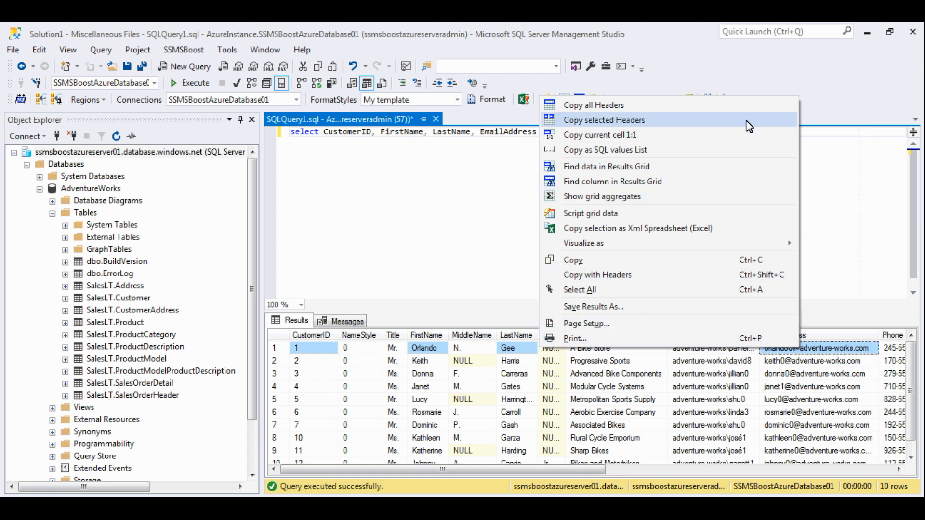
{"action": "left_click", "coordinate": [604, 120]}
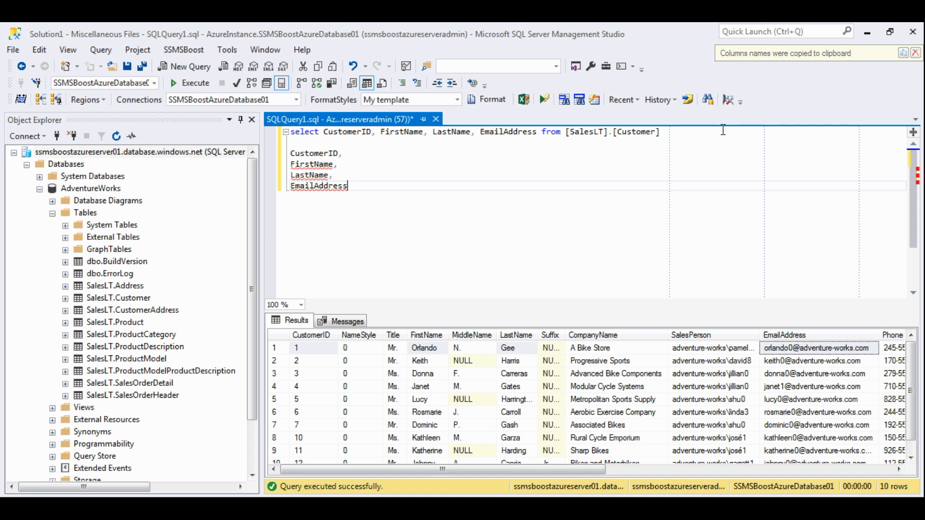
{"action": "right_click", "coordinate": [811, 348]}
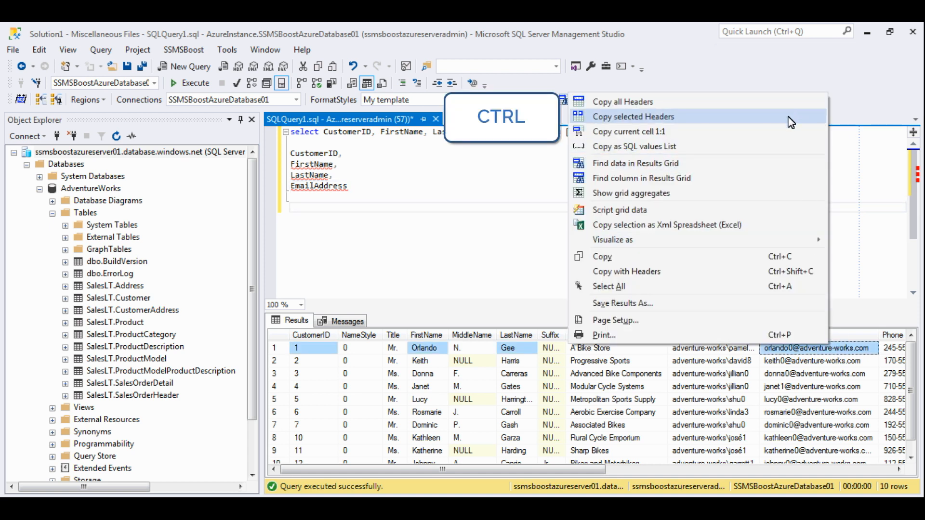
{"action": "left_click", "coordinate": [623, 101]}
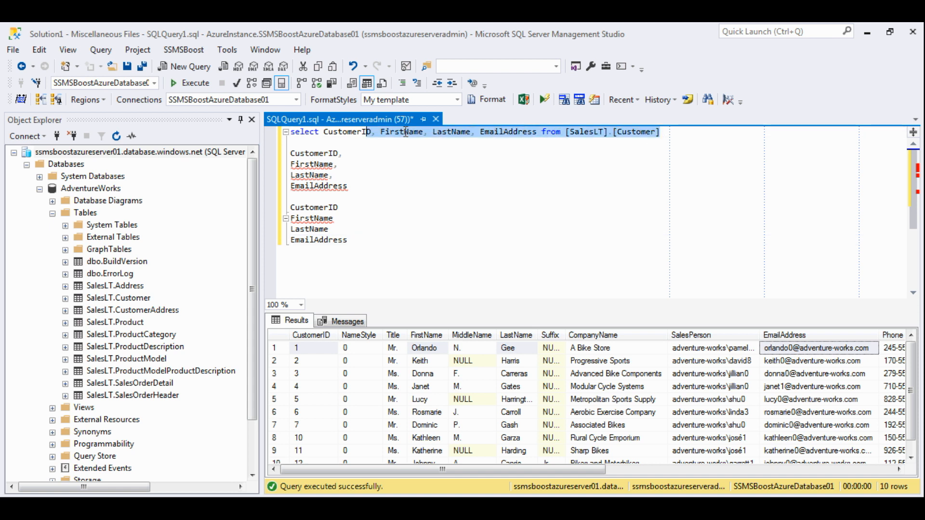
{"action": "mouse_move", "coordinate": [493, 104]}
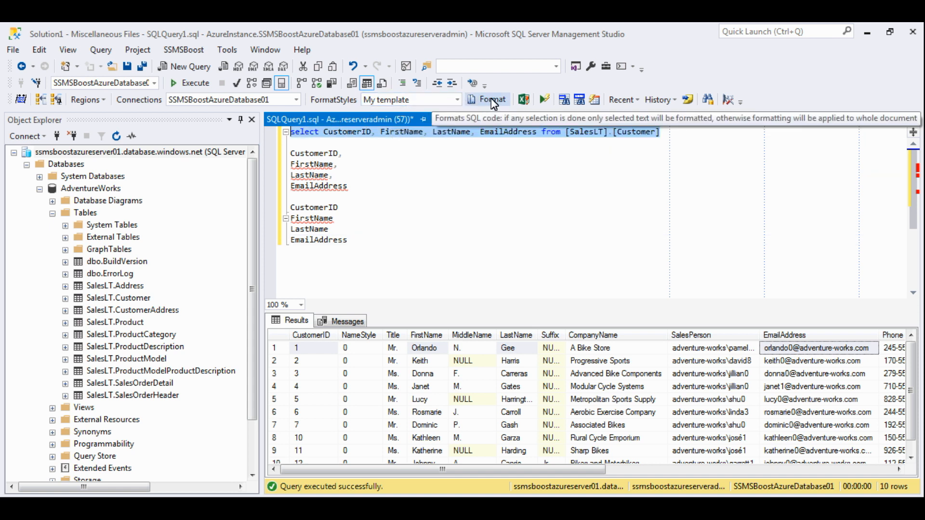
Format the selected select statement in the query editor.
{"action": "left_click", "coordinate": [492, 99]}
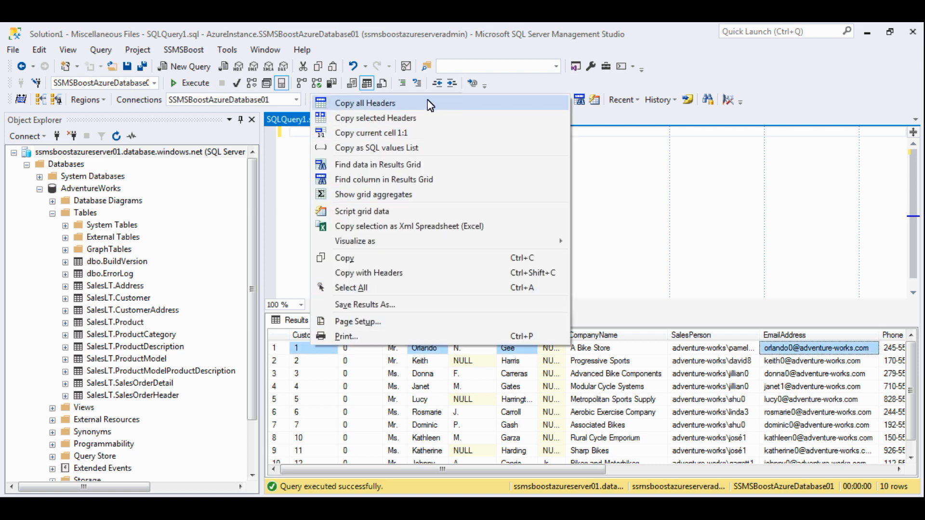
Copy all column names comma-separated, one per line with and without commas, then open SSMSBoost settings.
{"action": "left_click", "coordinate": [365, 104]}
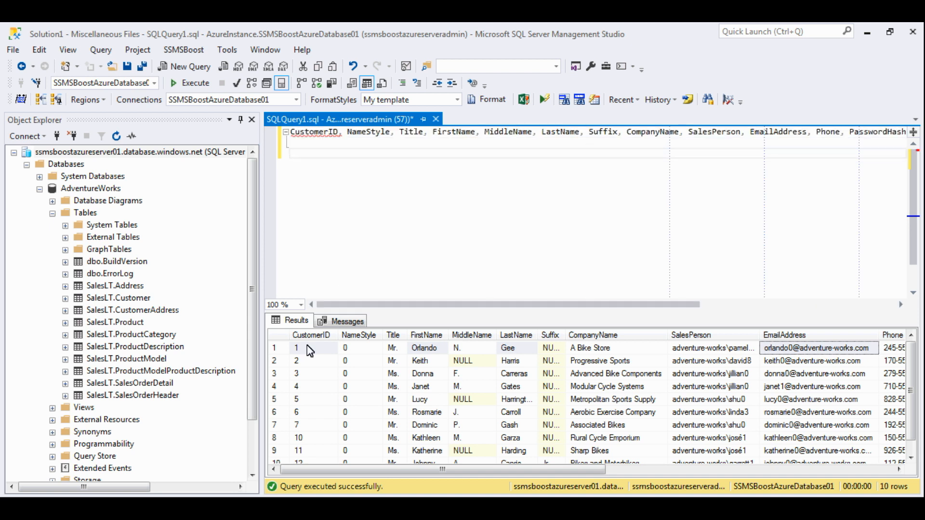
{"action": "right_click", "coordinate": [296, 348]}
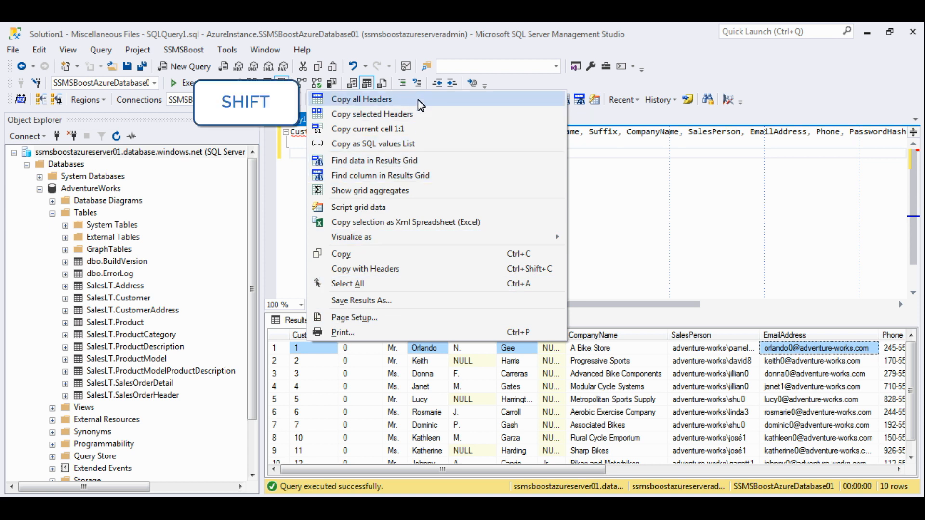
{"action": "left_click", "coordinate": [361, 99]}
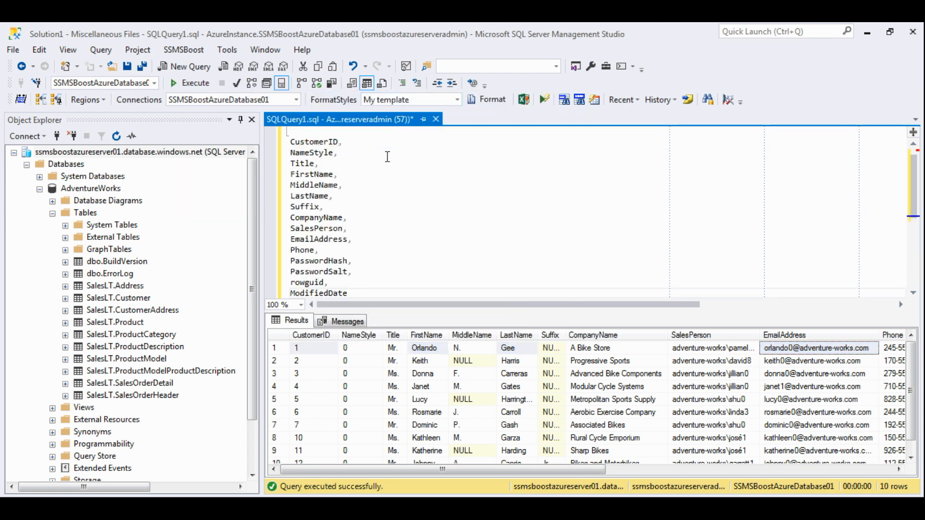
{"action": "scroll", "scroll_direction": "down", "scroll_amount": 3}
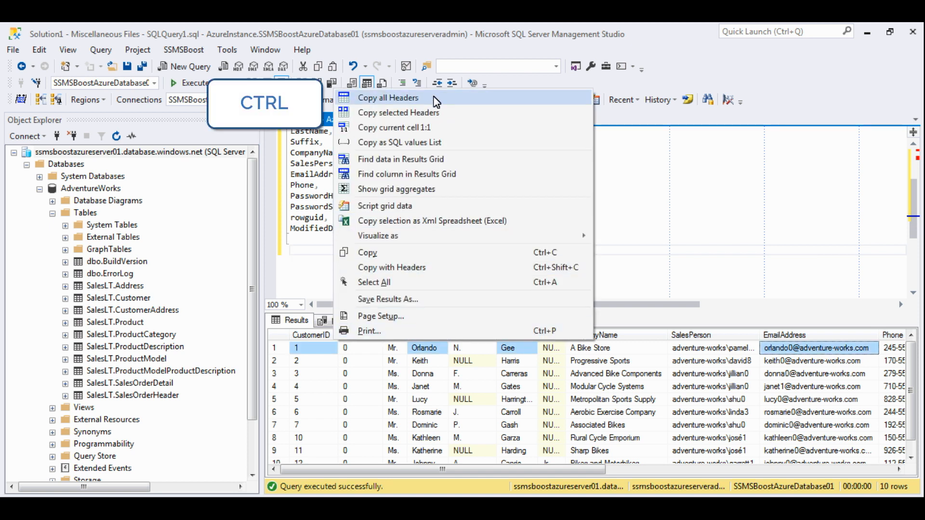
{"action": "left_click", "coordinate": [387, 98]}
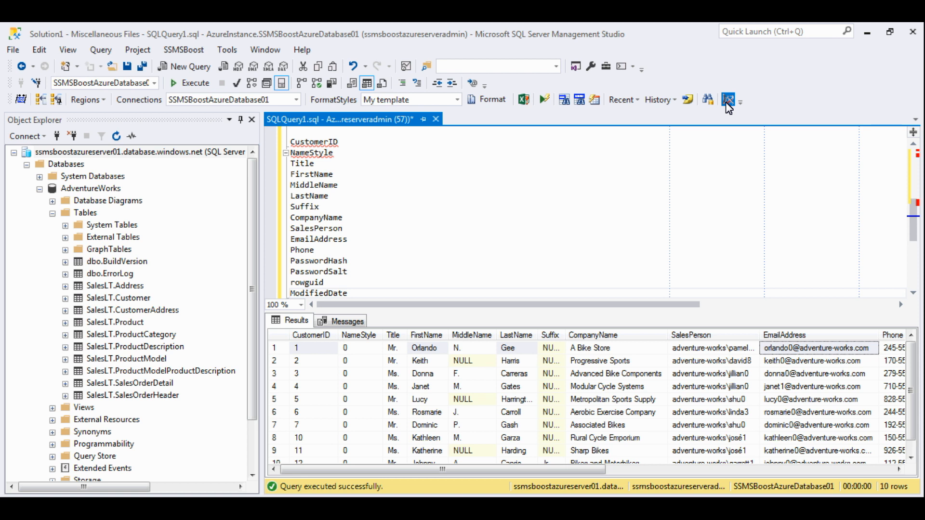
{"action": "left_click", "coordinate": [734, 100]}
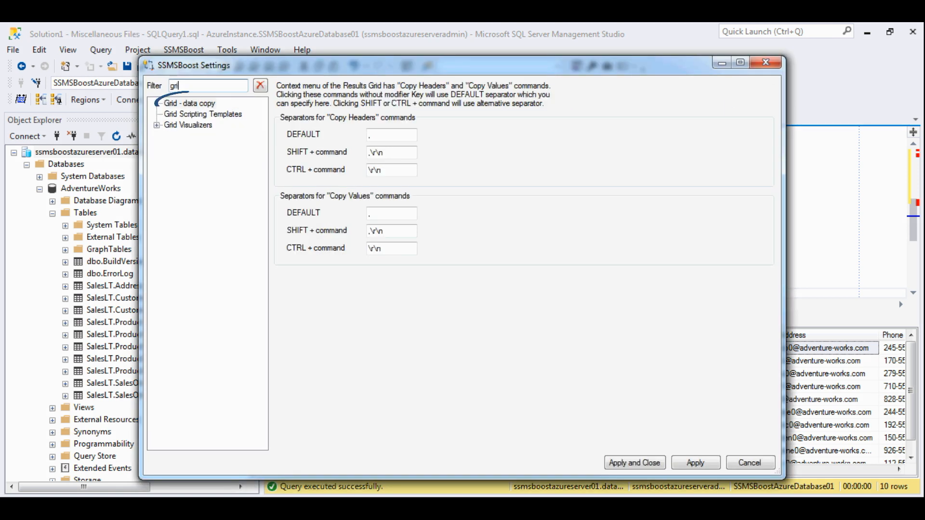